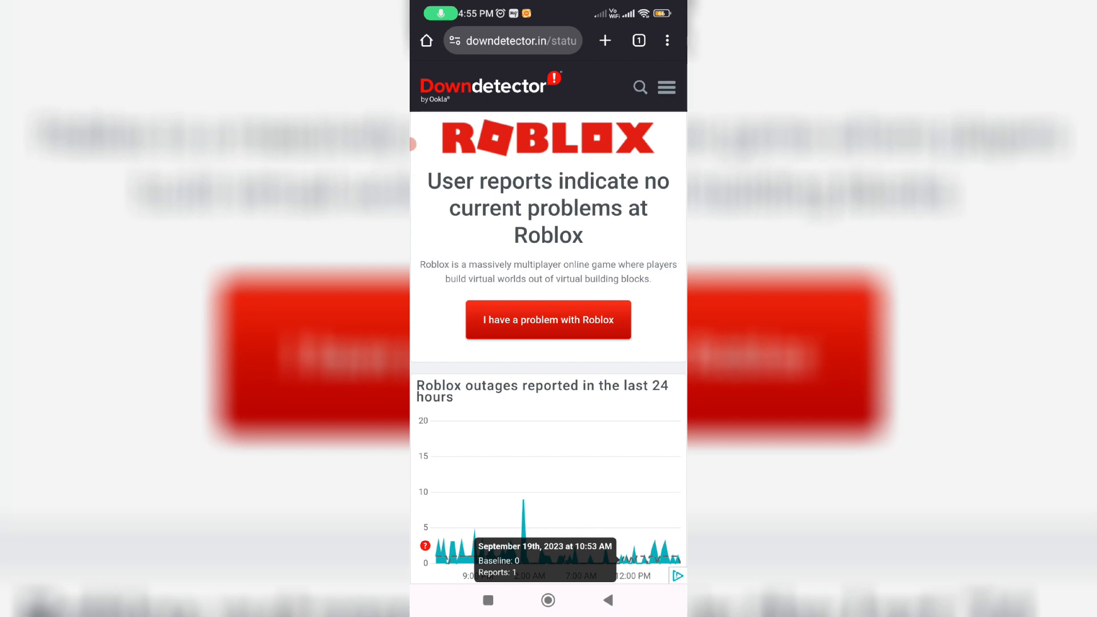
Leave Downdetector's Roblox status page and return to the home screen.
{"action": "left_click", "coordinate": [548, 600]}
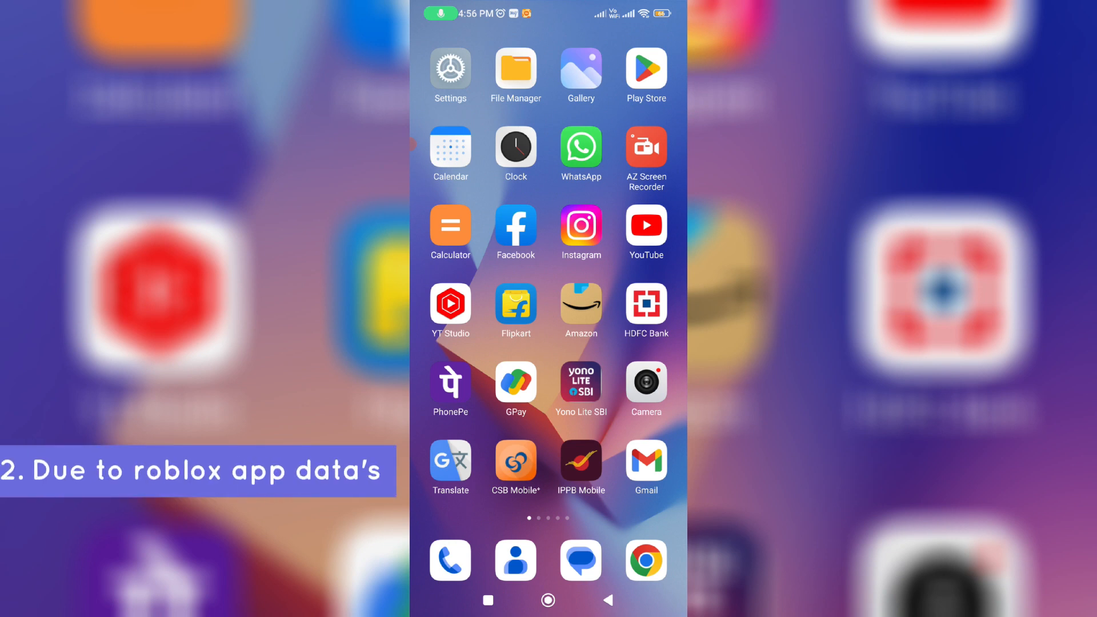
Scroll the home screen left to find the Play Store.
{"action": "scroll", "scroll_direction": "left", "scroll_amount": 3}
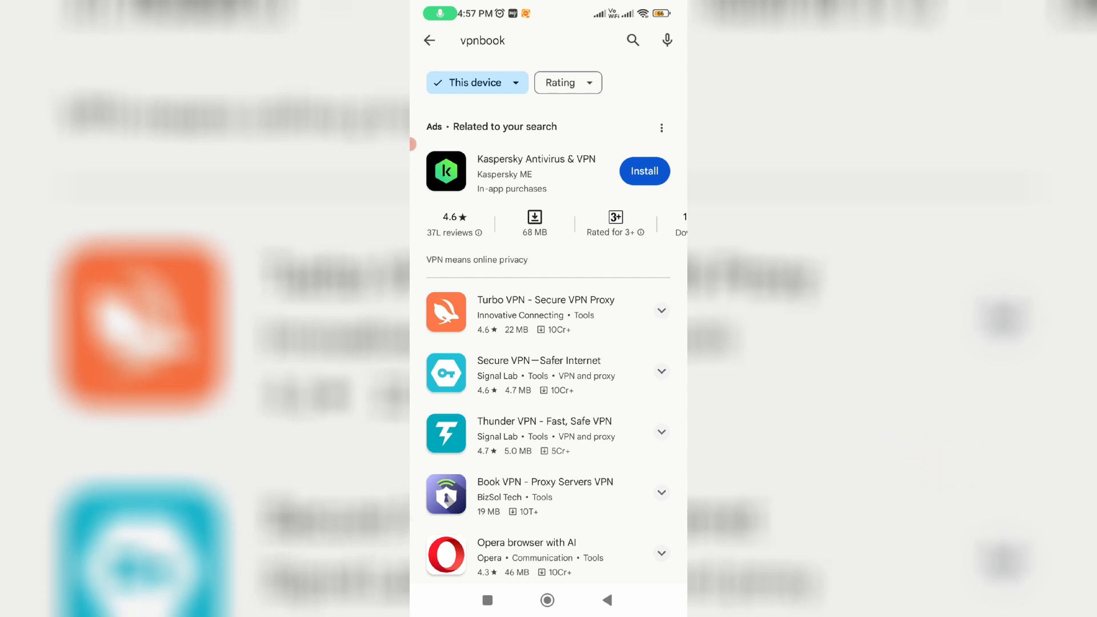
Install Turbo VPN - Secure VPN Proxy from its Play Store page.
{"action": "left_click", "coordinate": [546, 312]}
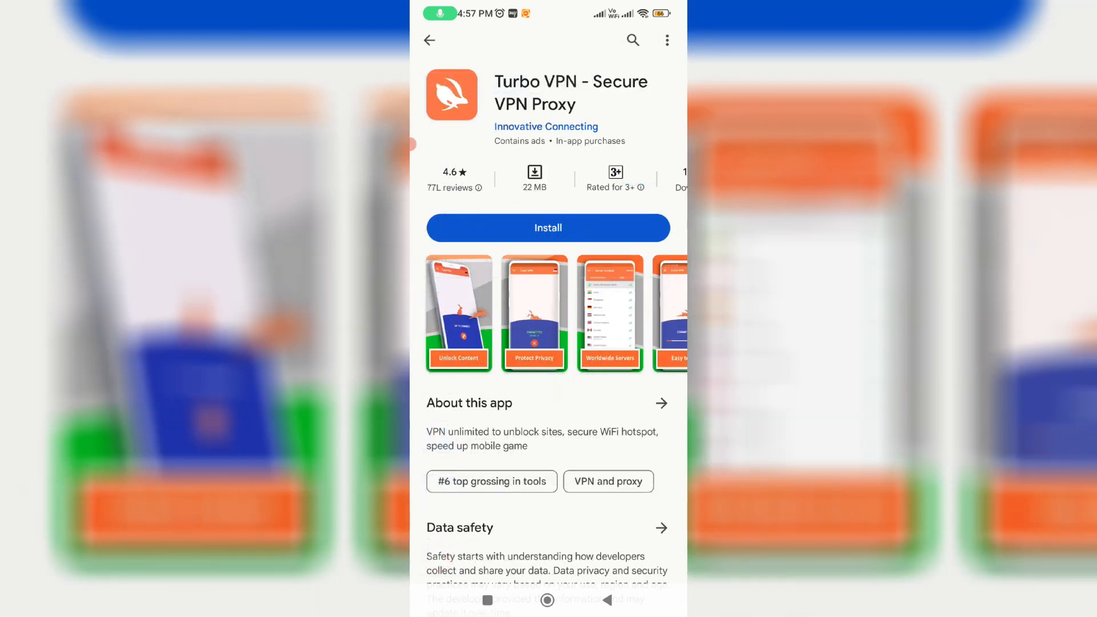
{"action": "left_click", "coordinate": [548, 227]}
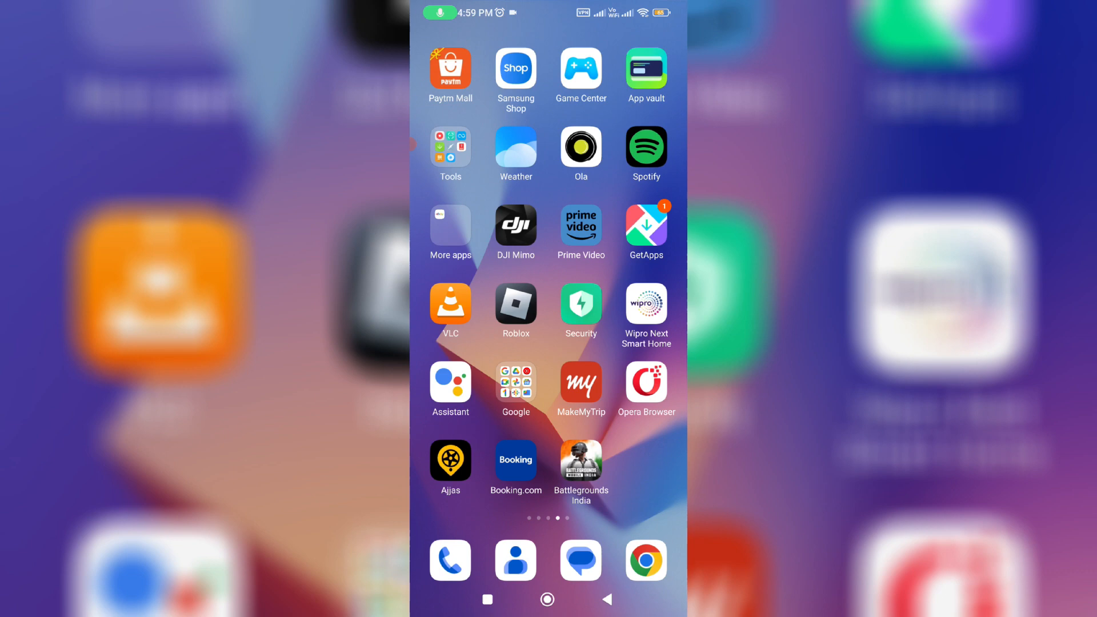
Launch Roblox and log in with the account username and password.
{"action": "left_click", "coordinate": [516, 305]}
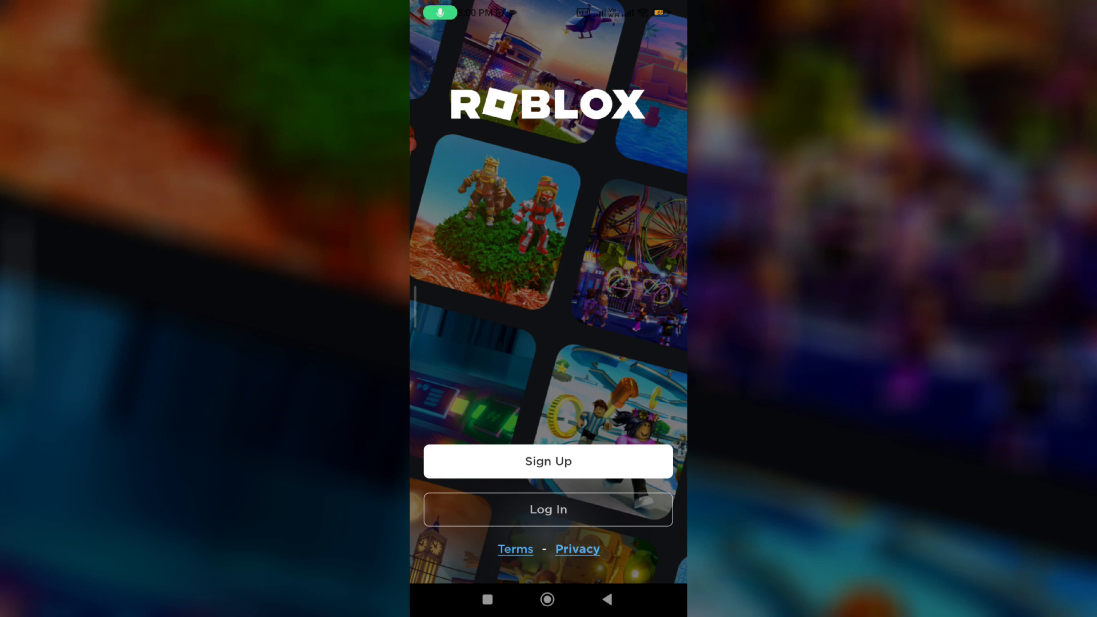
{"action": "left_click", "coordinate": [548, 508]}
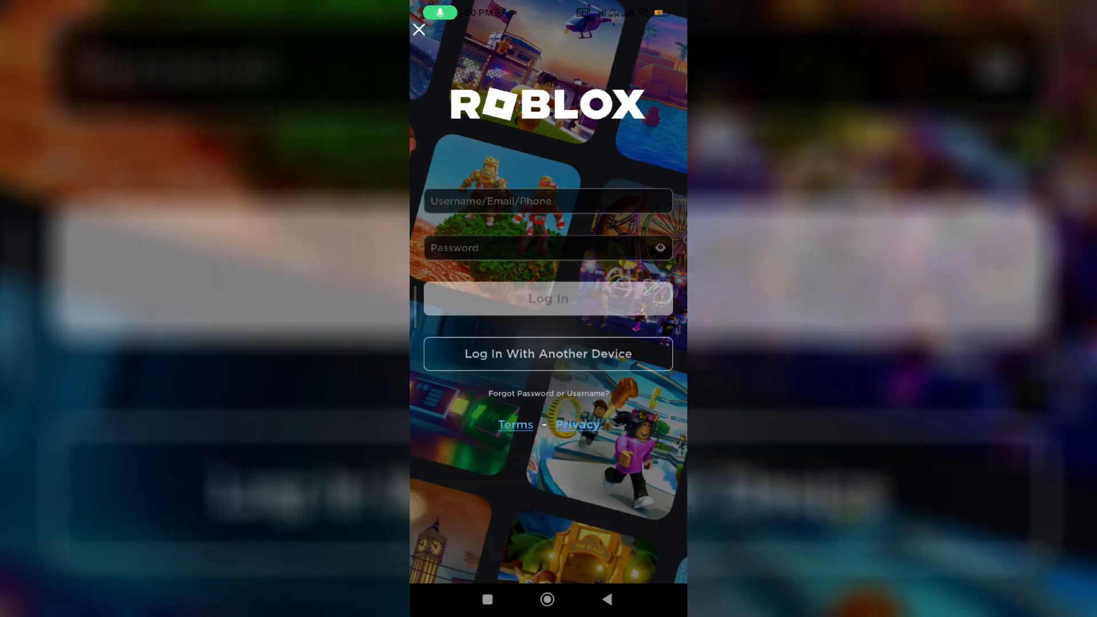
{"action": "left_click", "coordinate": [548, 200]}
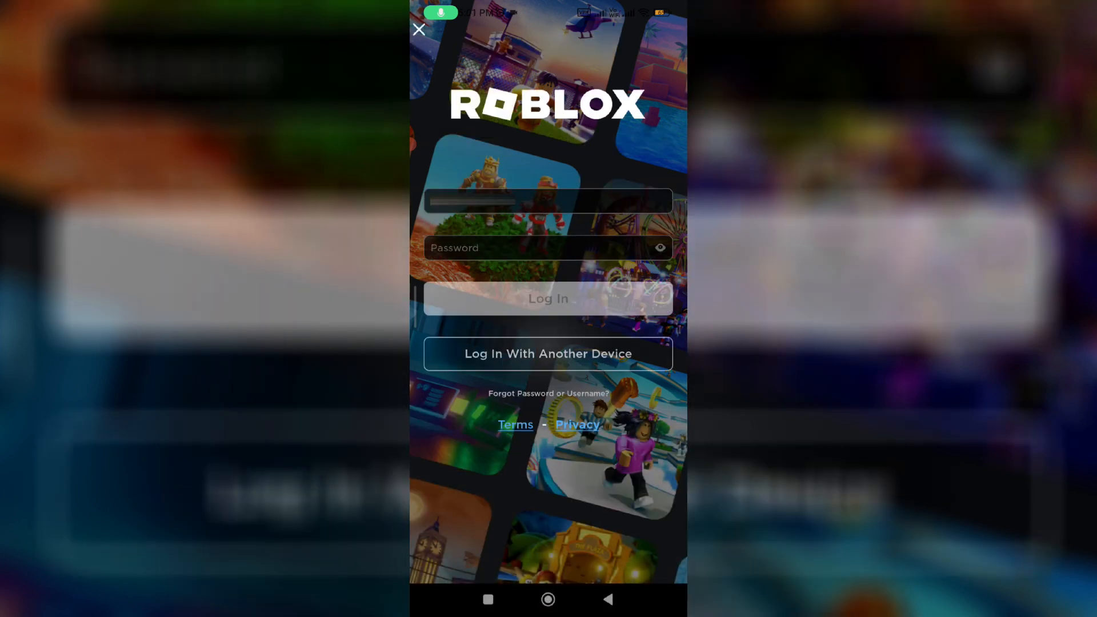
{"action": "left_click", "coordinate": [548, 299]}
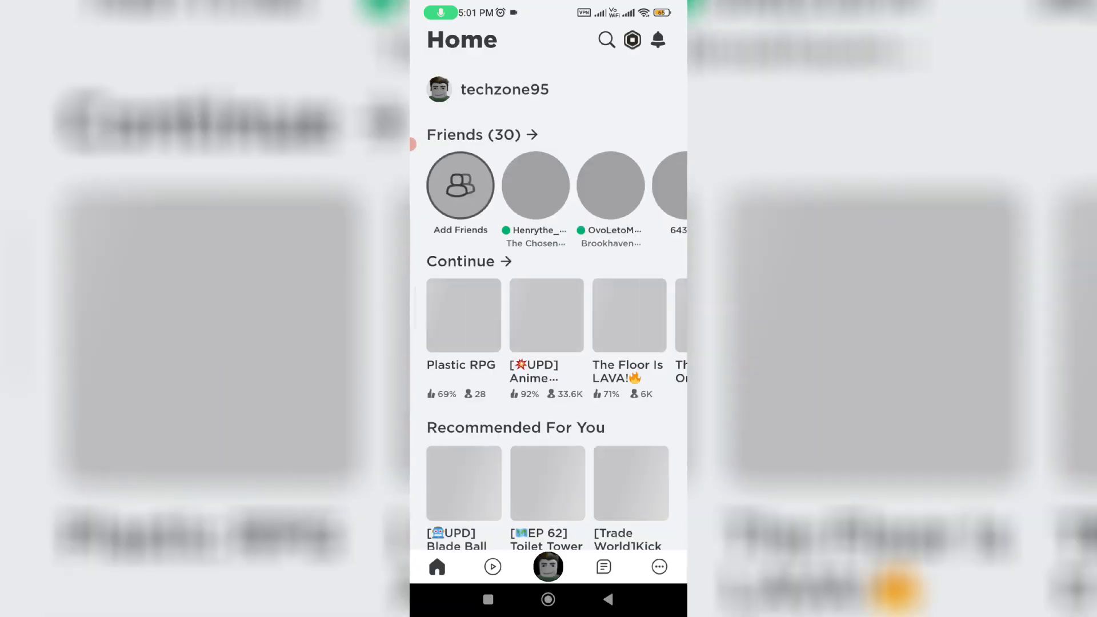